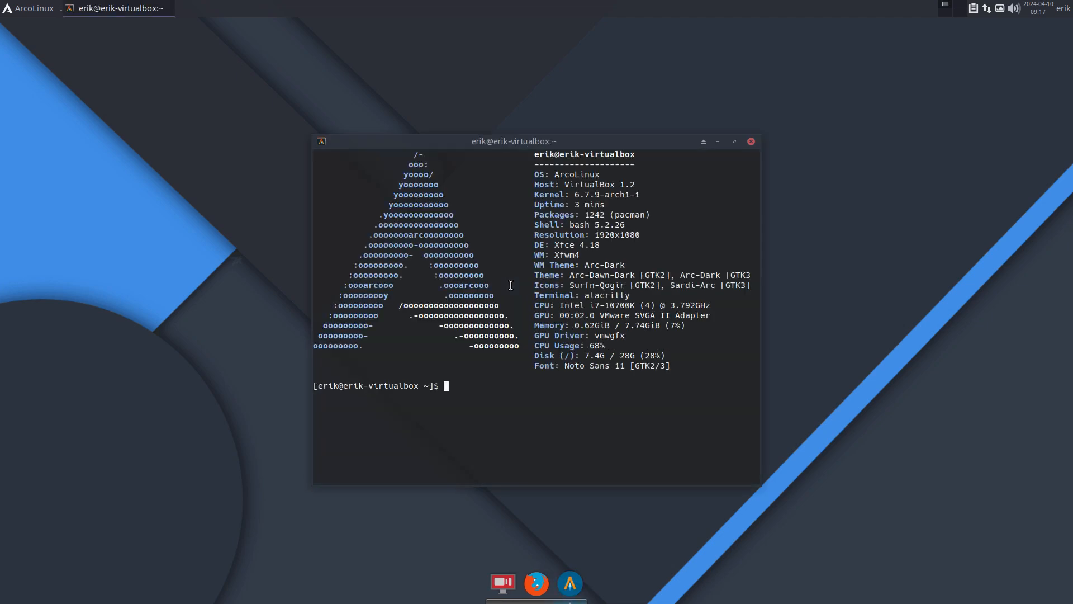
Step: Start the full system upgrade with the upd alias
text(upd)
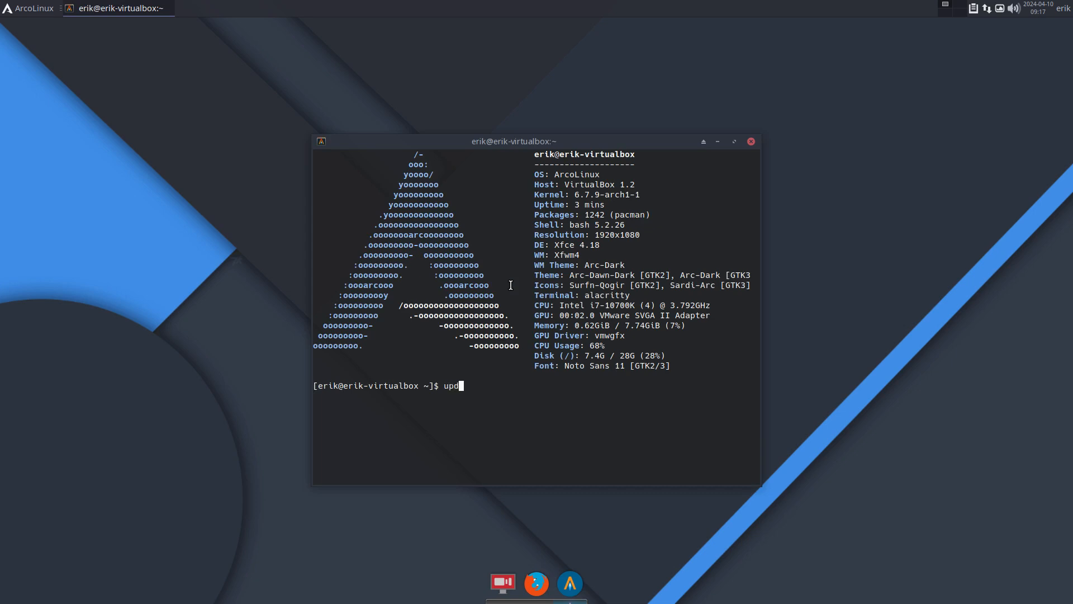
key(Return)
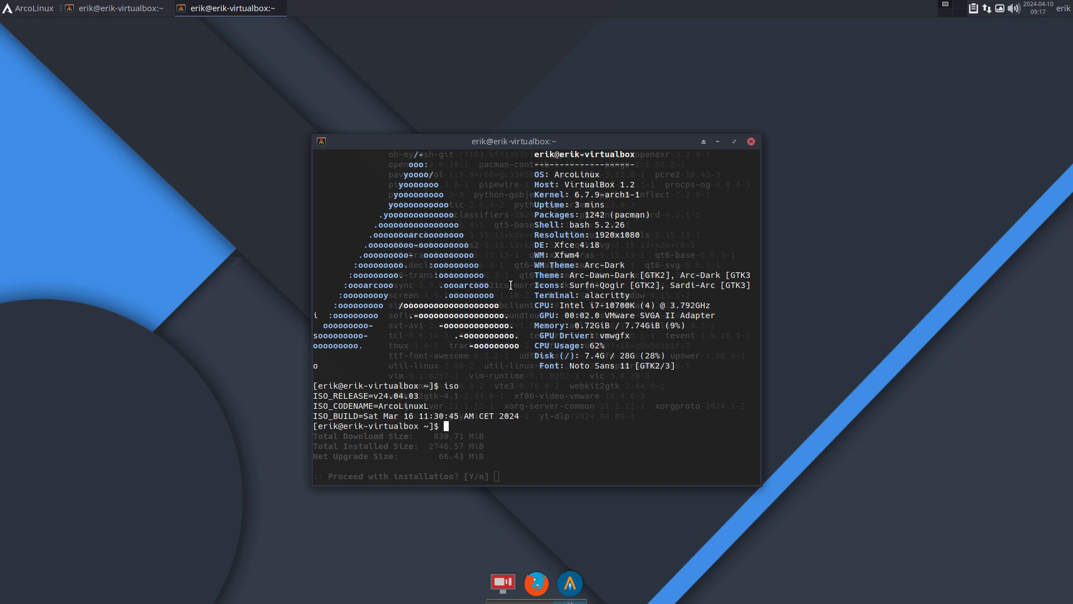
mouse_move(750, 141)
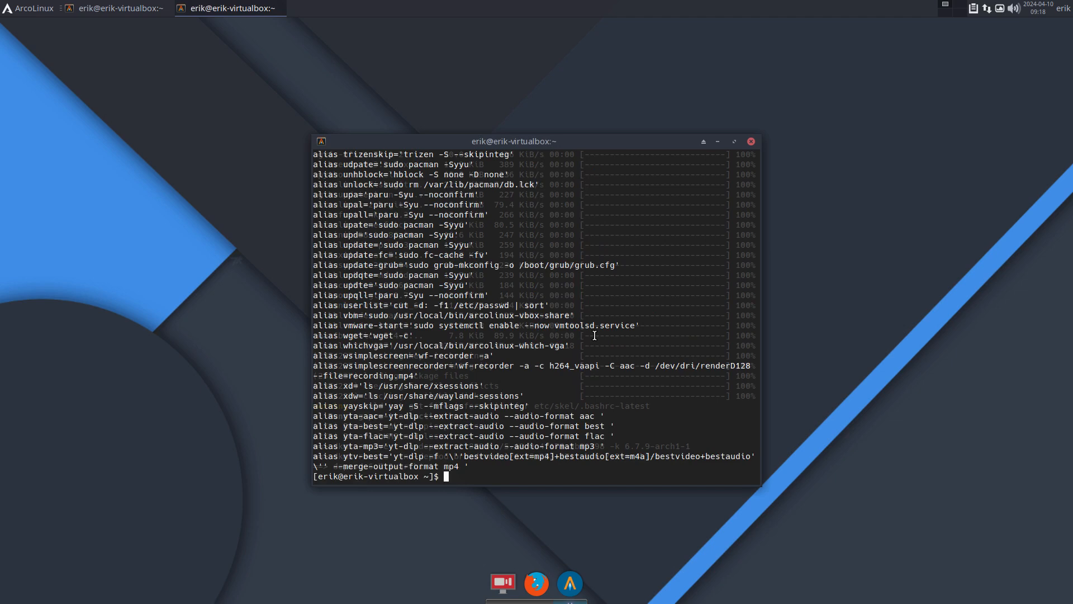
Step: Open /etc/pacman.conf in nano as root and scroll through it
text(npacman n)
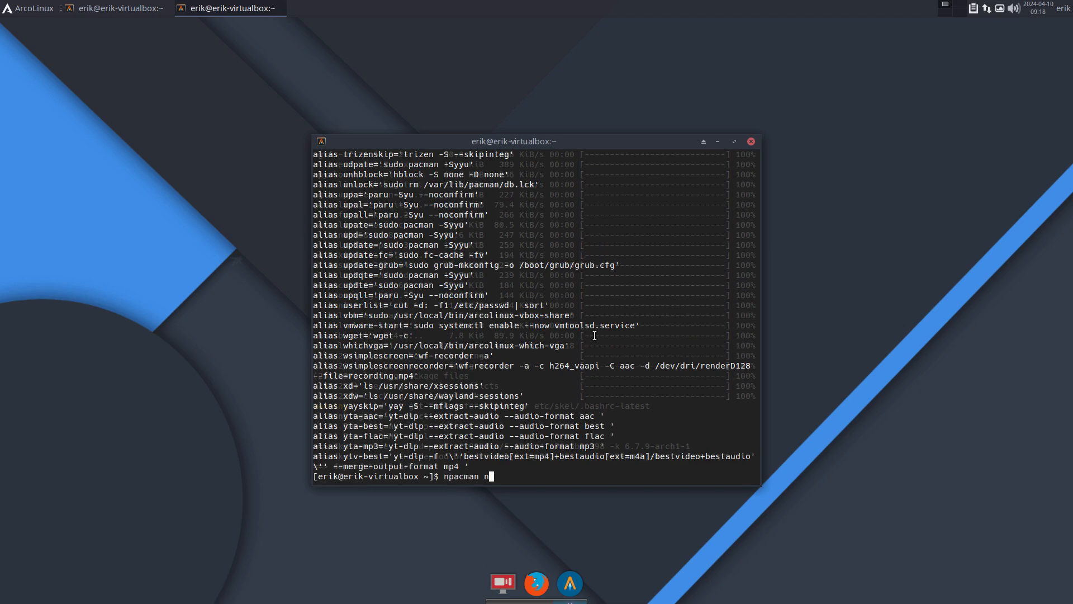
key(Return)
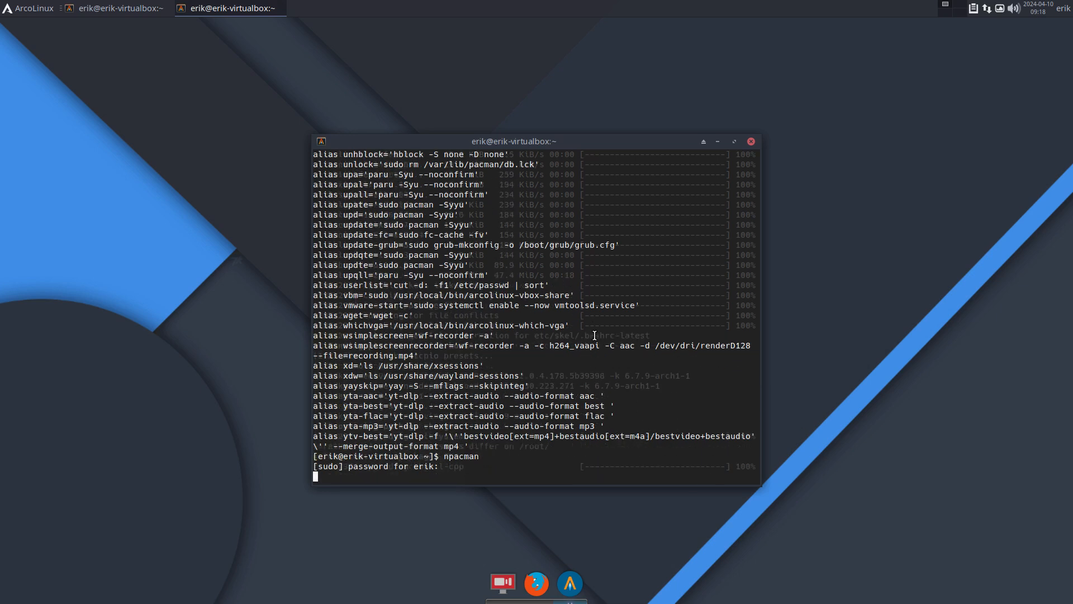
key(Return)
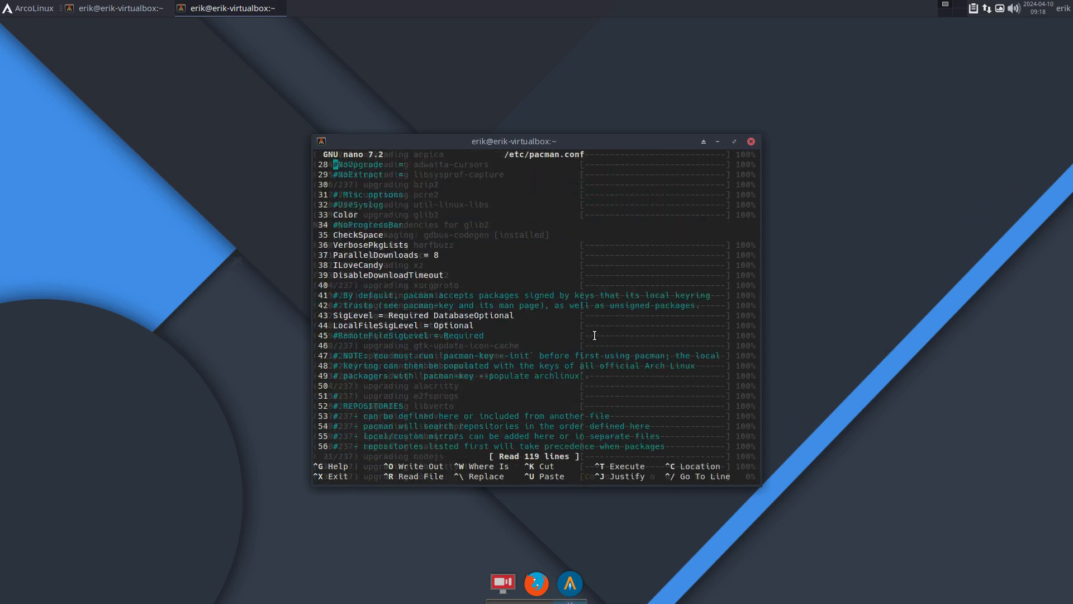
scroll(down, 3)
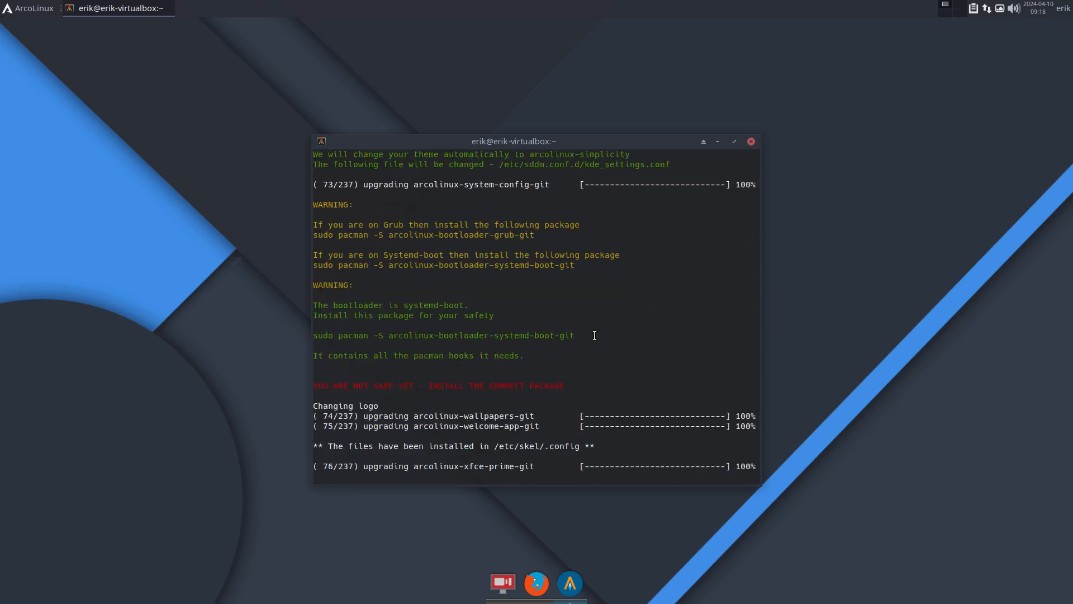
Step: Scroll the pacman output and highlight the grub bootloader package name in the warning
scroll(down, 3)
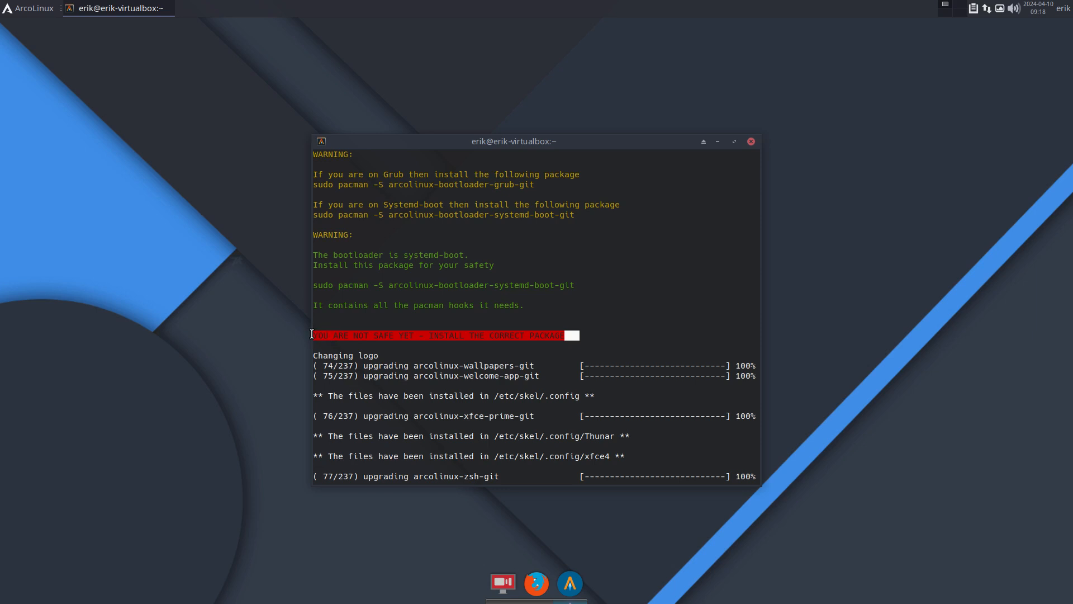
mouse_move(532, 399)
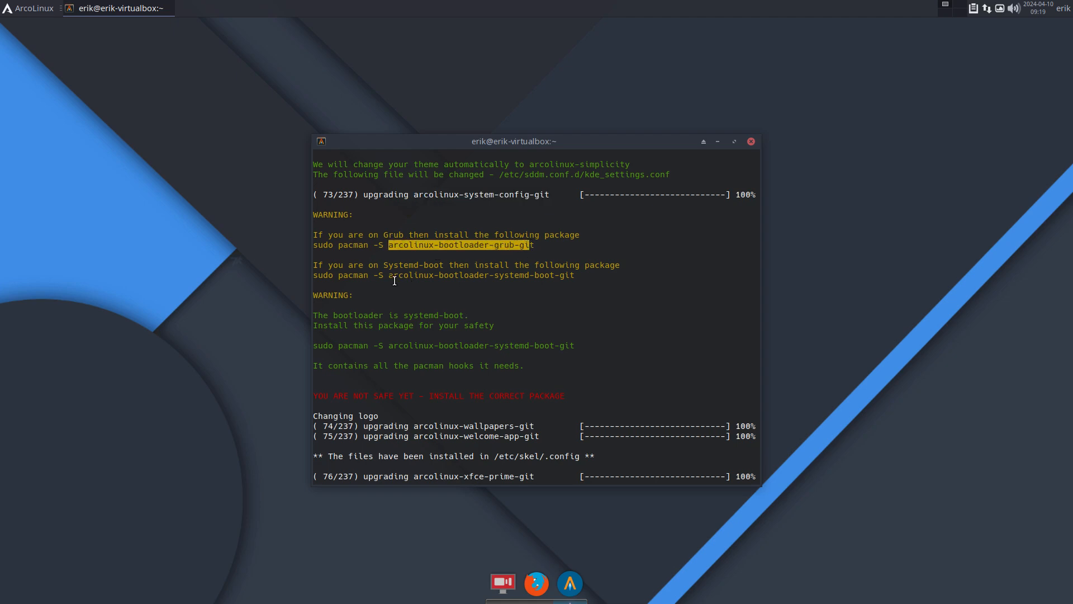
double_click(479, 275)
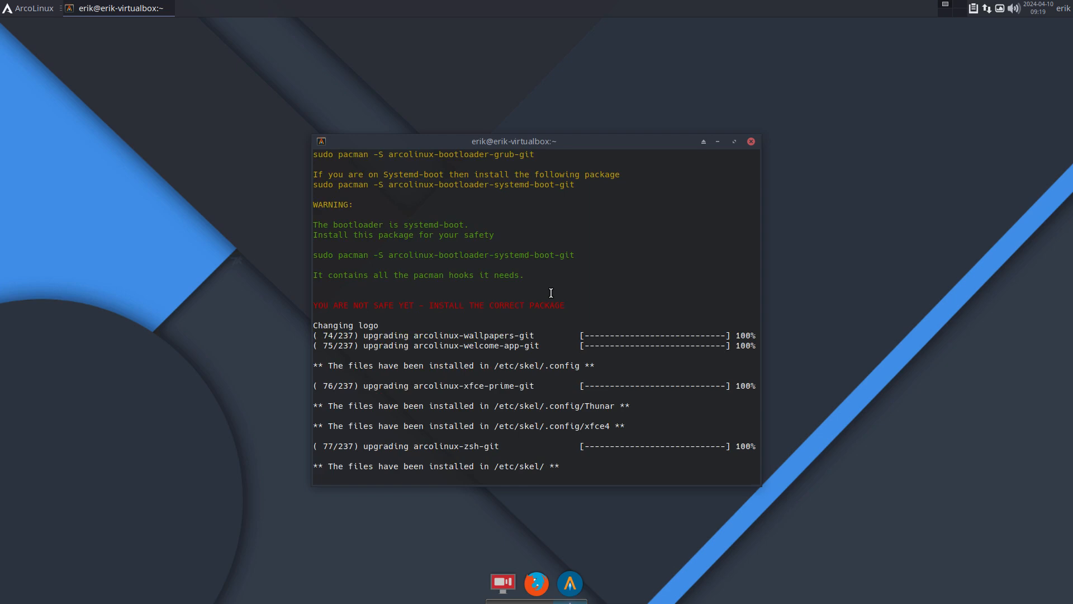
mouse_move(363, 304)
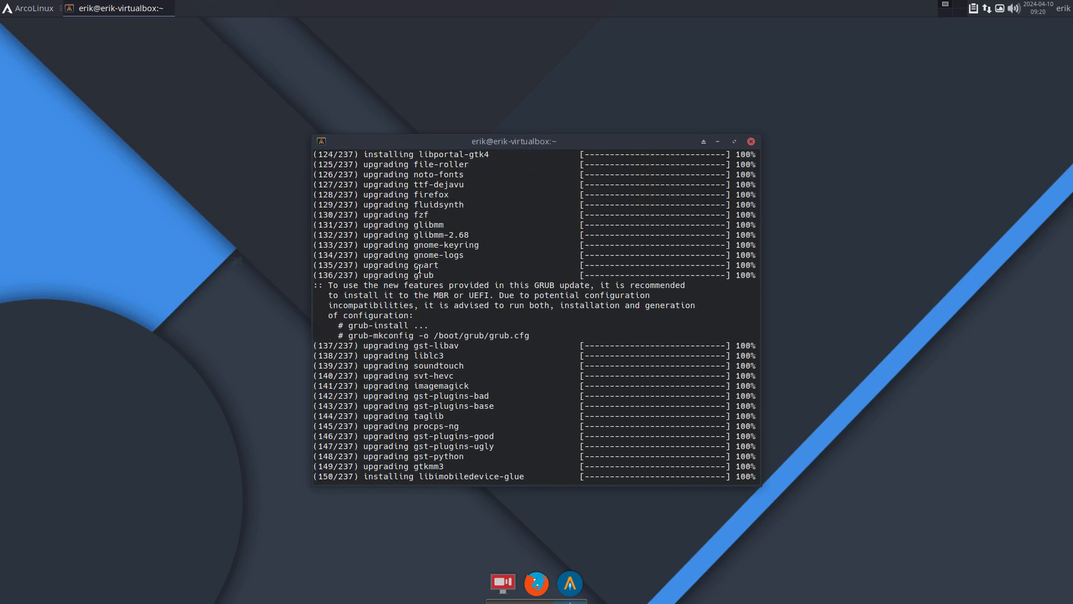
Step: Highlight grub-install in the GRUB notice and the grub package in the bootloader warning
double_click(419, 274)
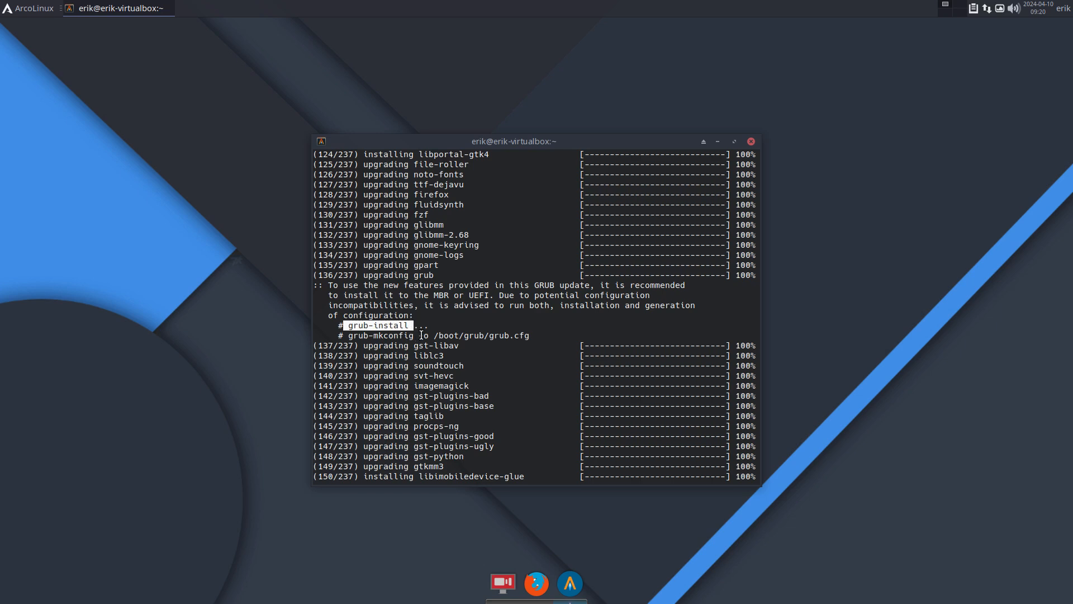
scroll(up, 3)
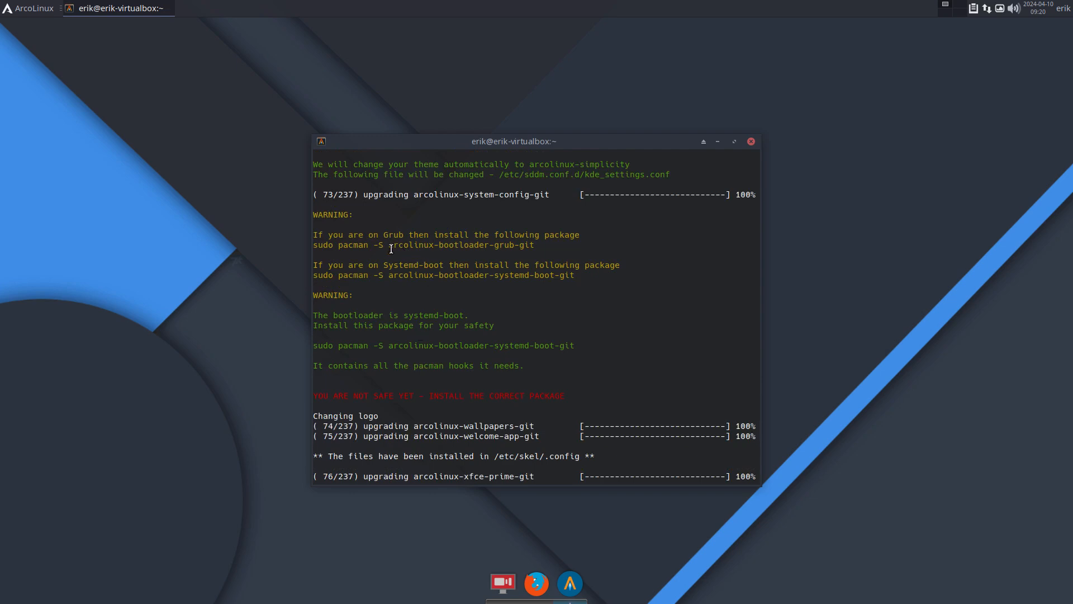
double_click(461, 244)
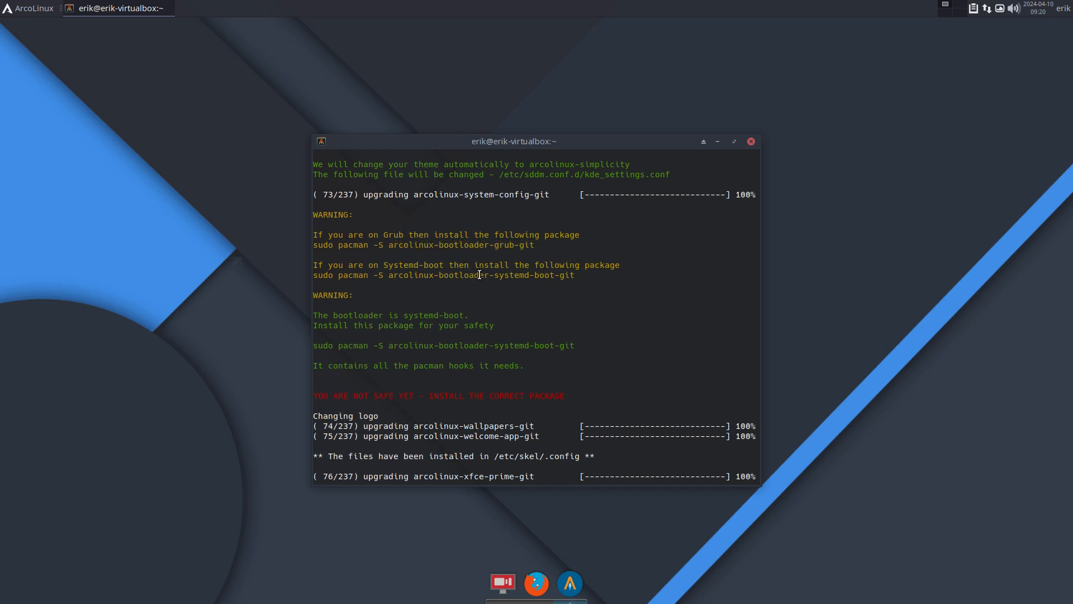
scroll(down, 3)
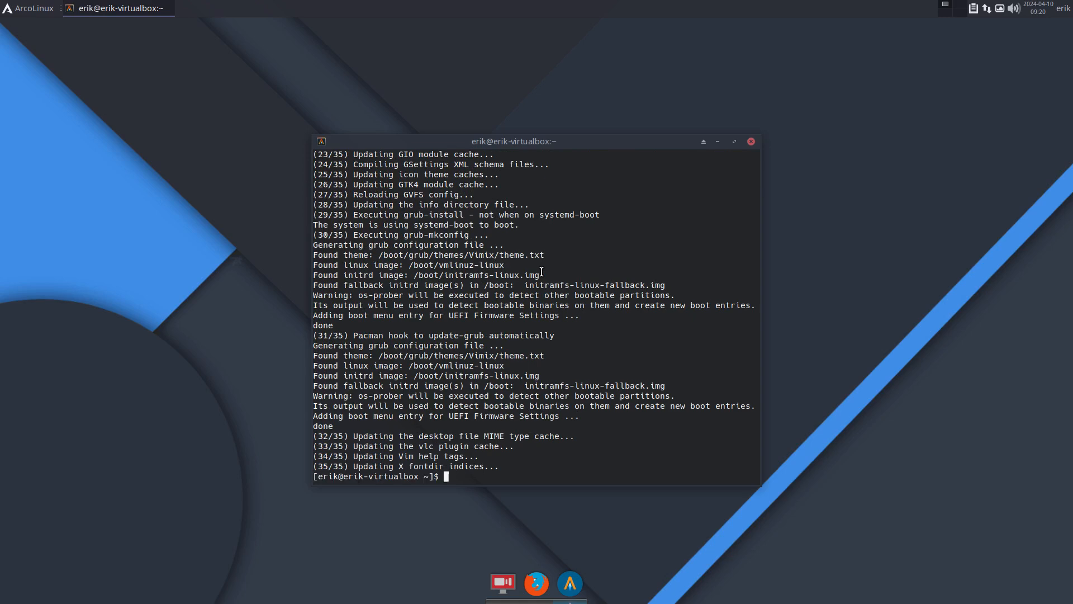
Step: Highlight a line of the finished post-transaction hook output
double_click(452, 335)
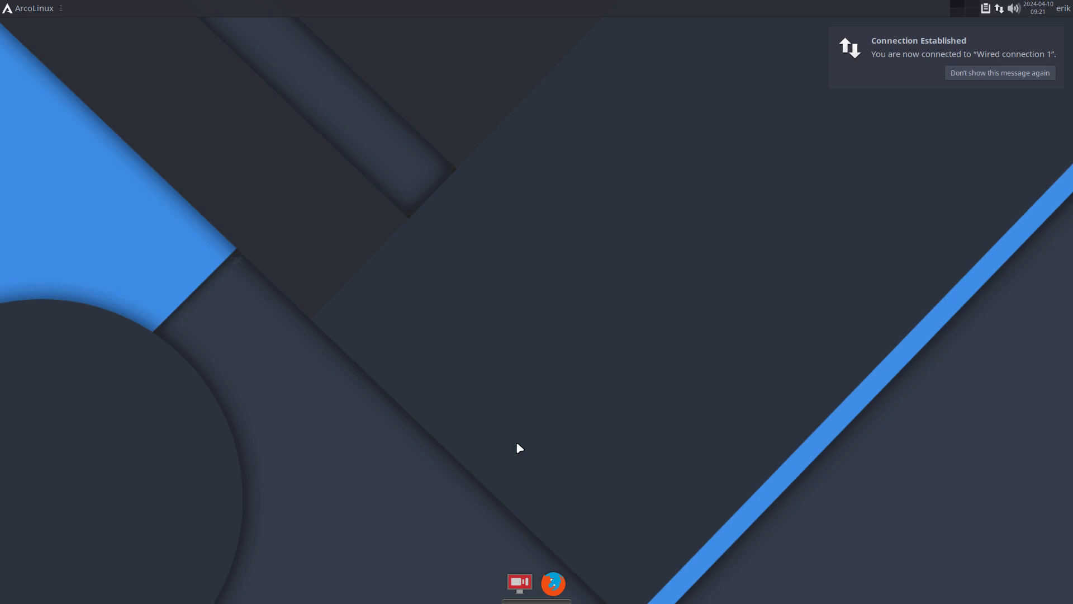
Step: Browse the System category in the Xfce applications menu, then dismiss the menu
click(28, 9)
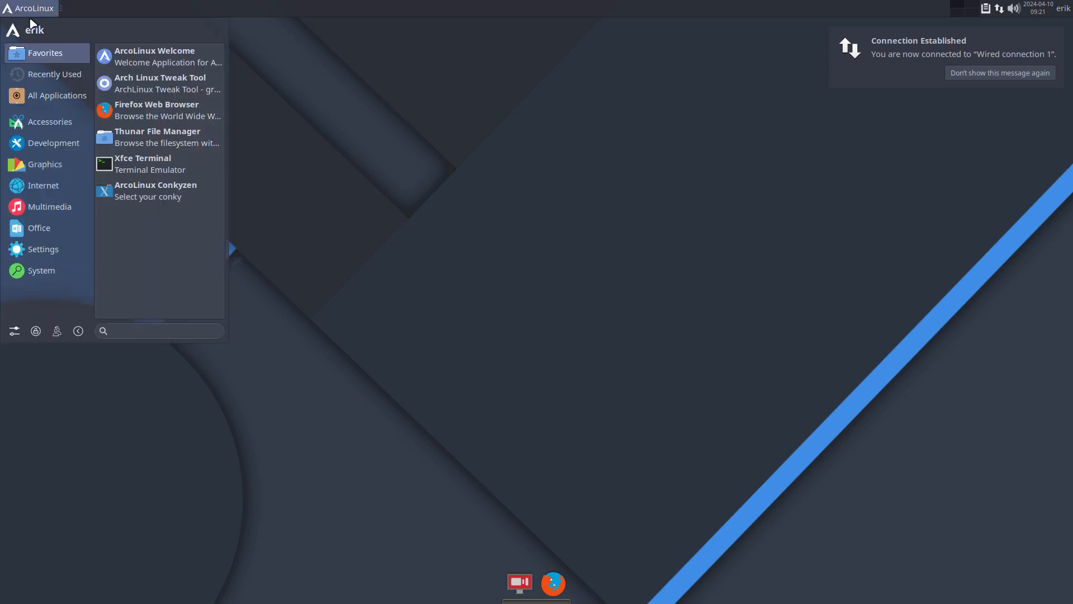
click(41, 271)
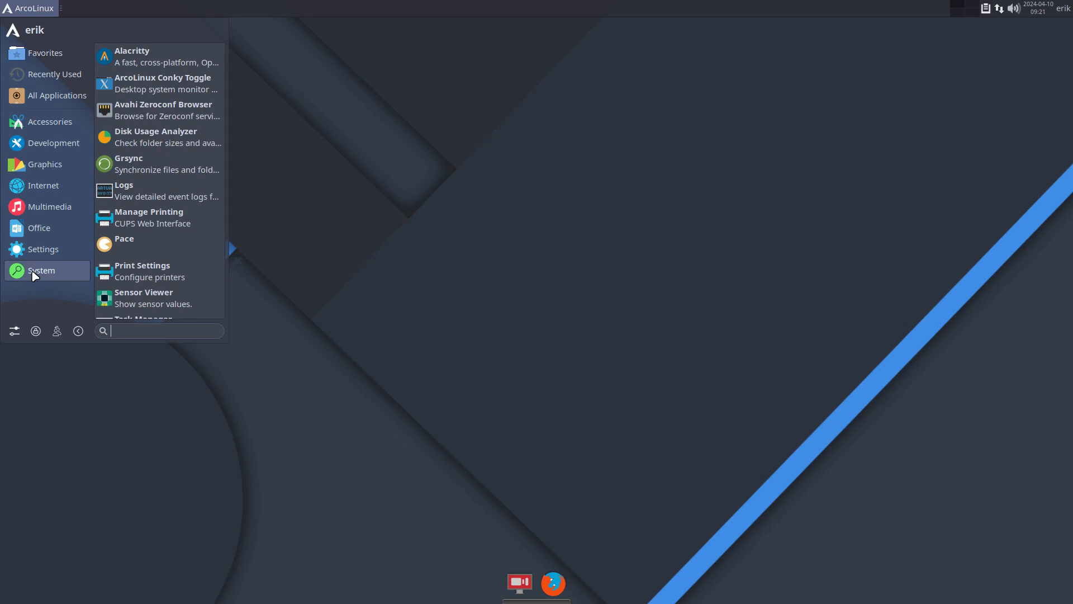
mouse_move(303, 7)
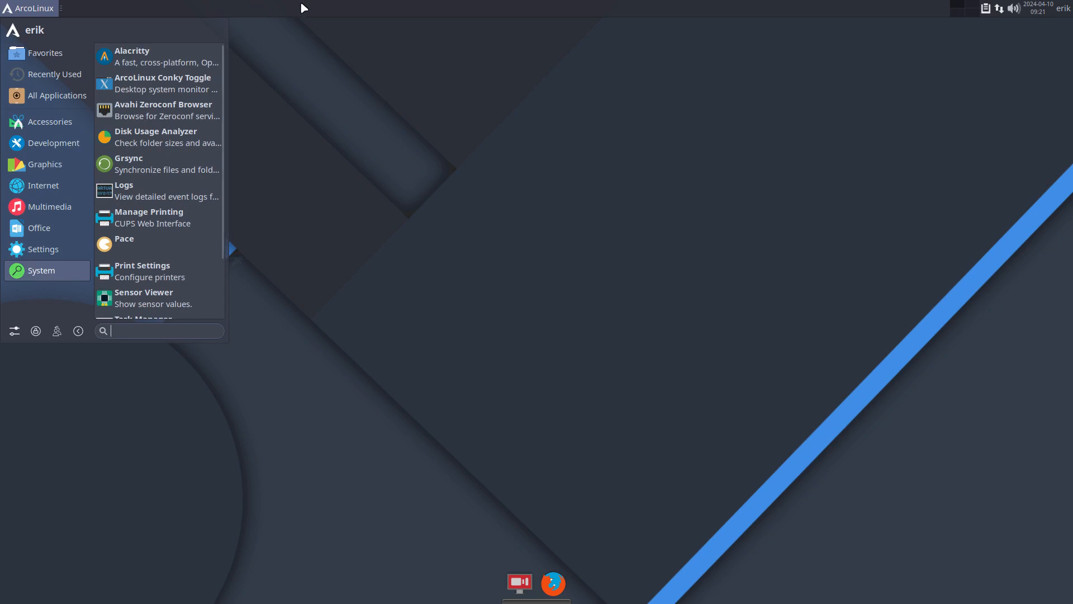
click(231, 104)
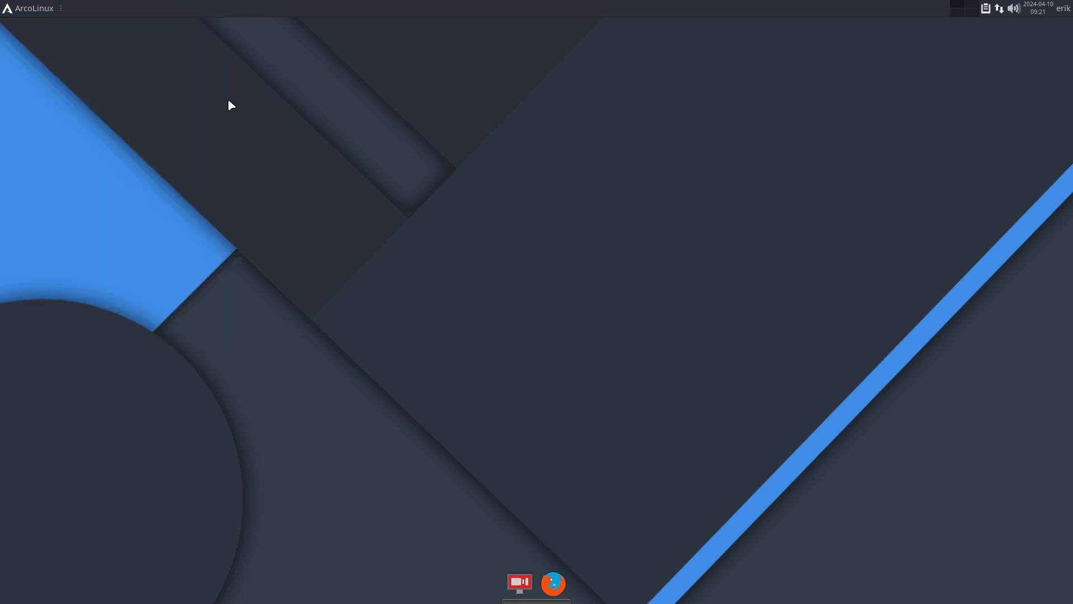
mouse_move(112, 195)
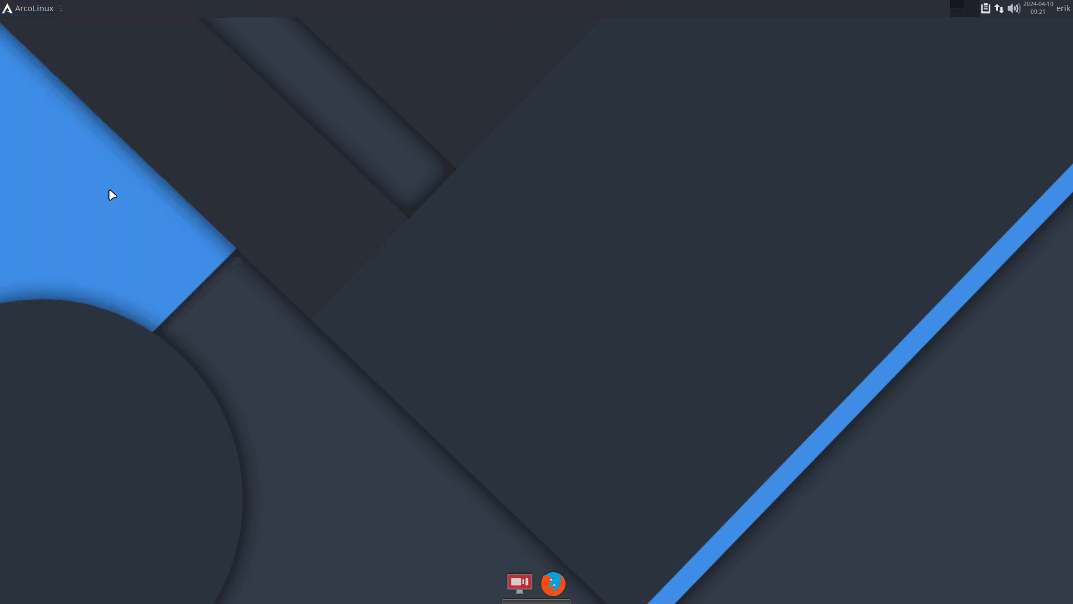
mouse_move(98, 159)
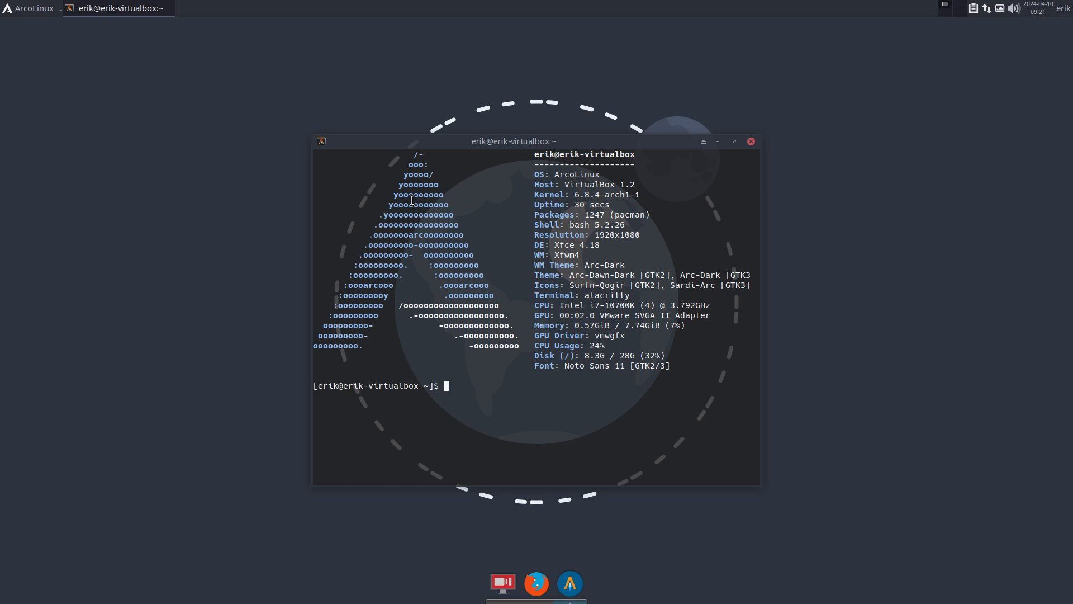
Step: Reinstall arcolinux-system-config-git with sudo pacman -S, entering the sudo password
text(sudo)
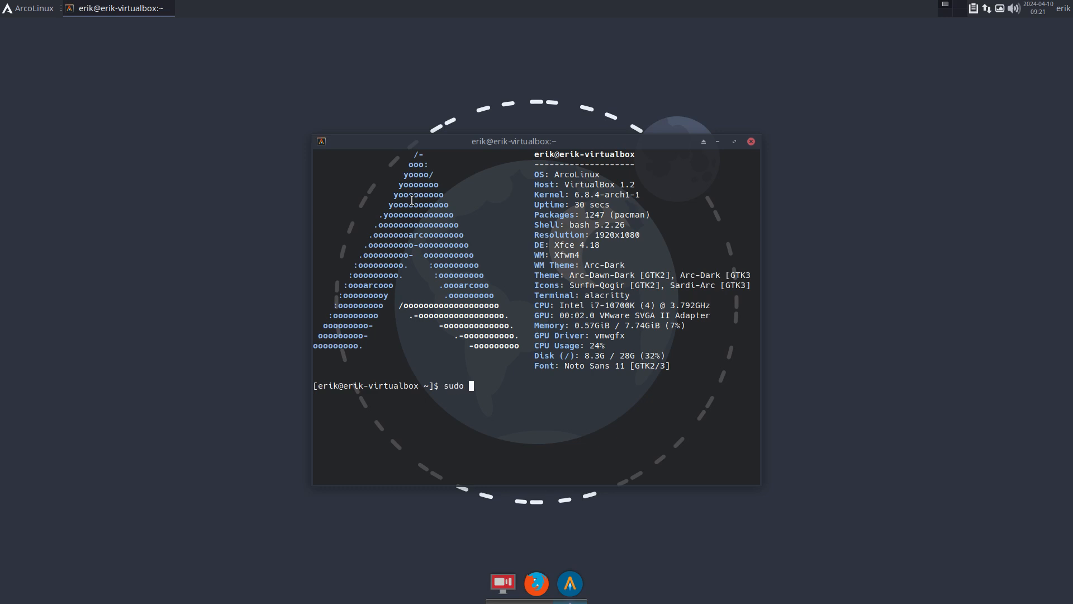
text(pacman -S arcolinux-s)
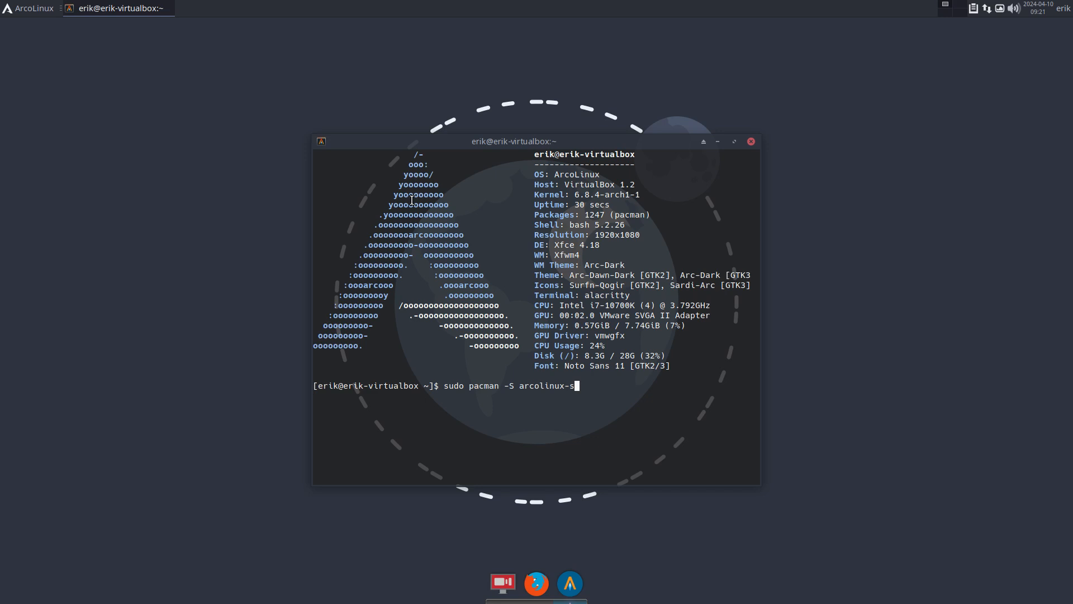
text(ystem)
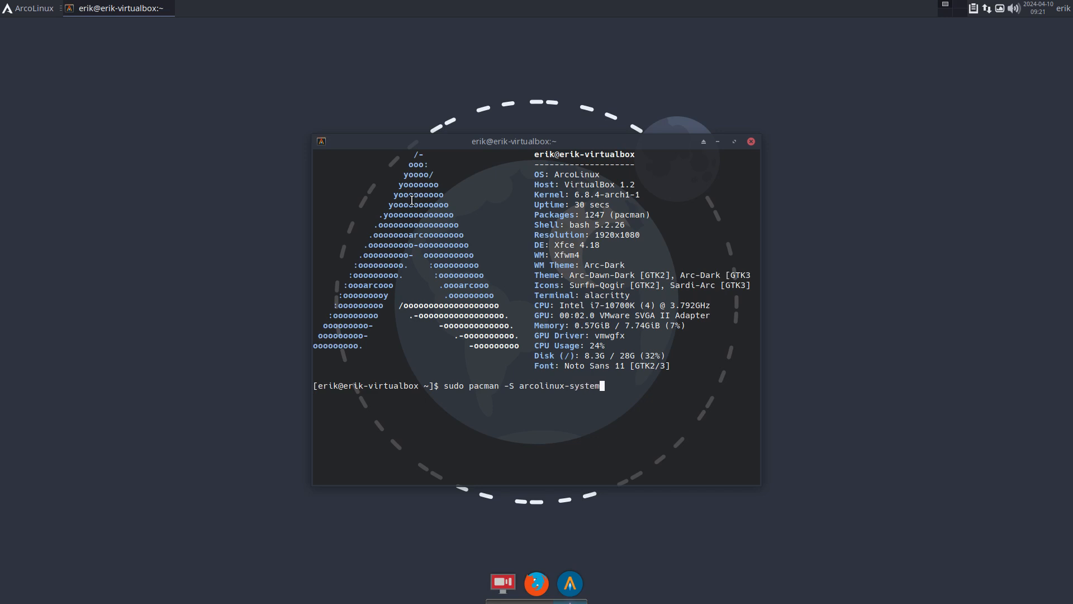
text(-config-git)
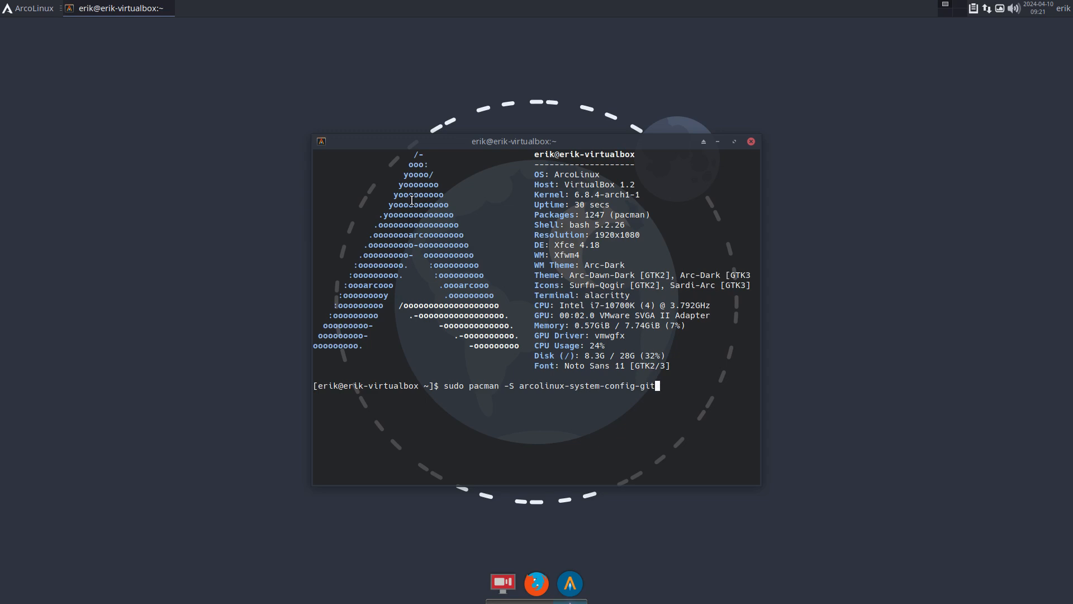
key(Return)
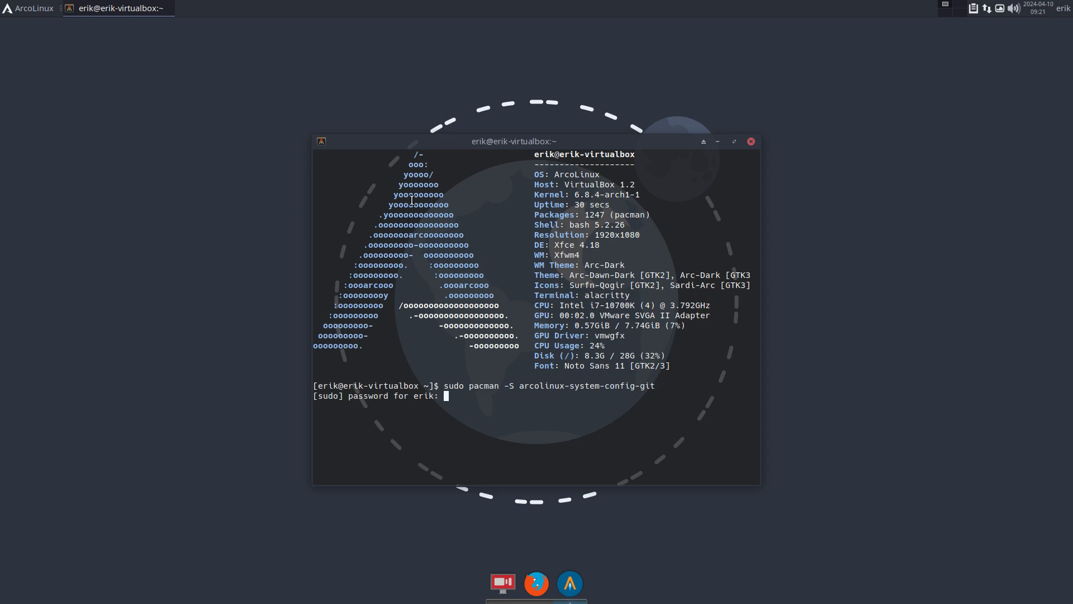
key(Return)
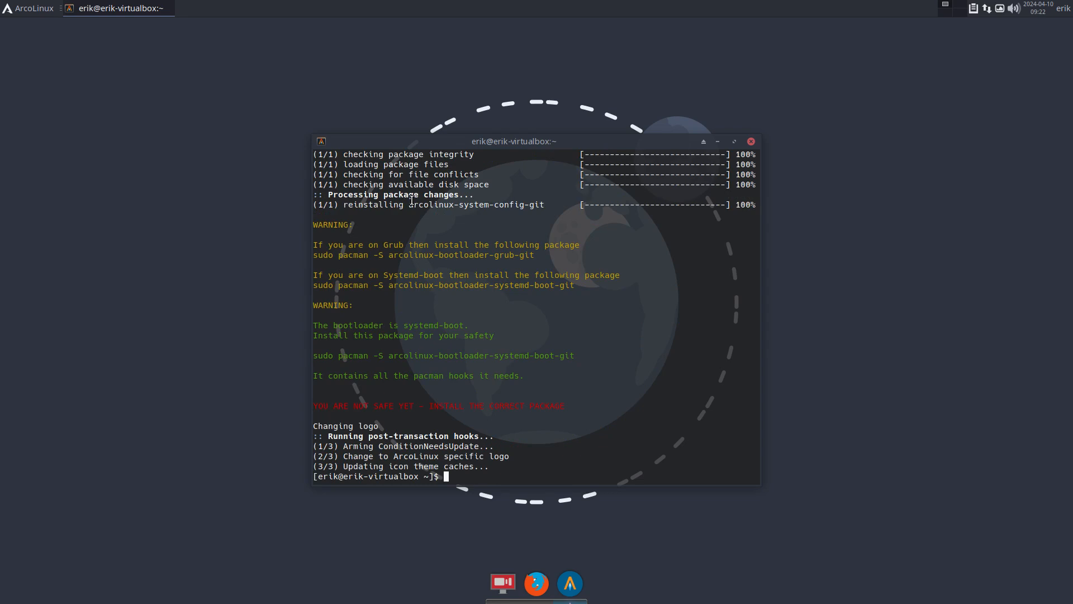
mouse_move(412, 345)
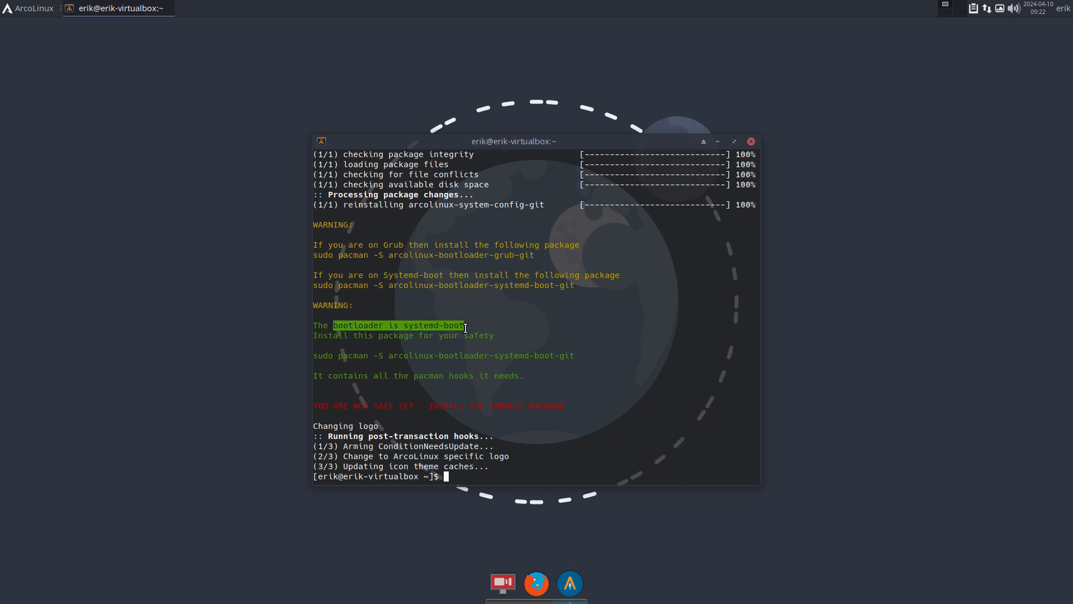
Step: Install arcolinux-bootloader-systemd-boot-git with sudo pacman -S and accept the prompt
text(sudo pacman)
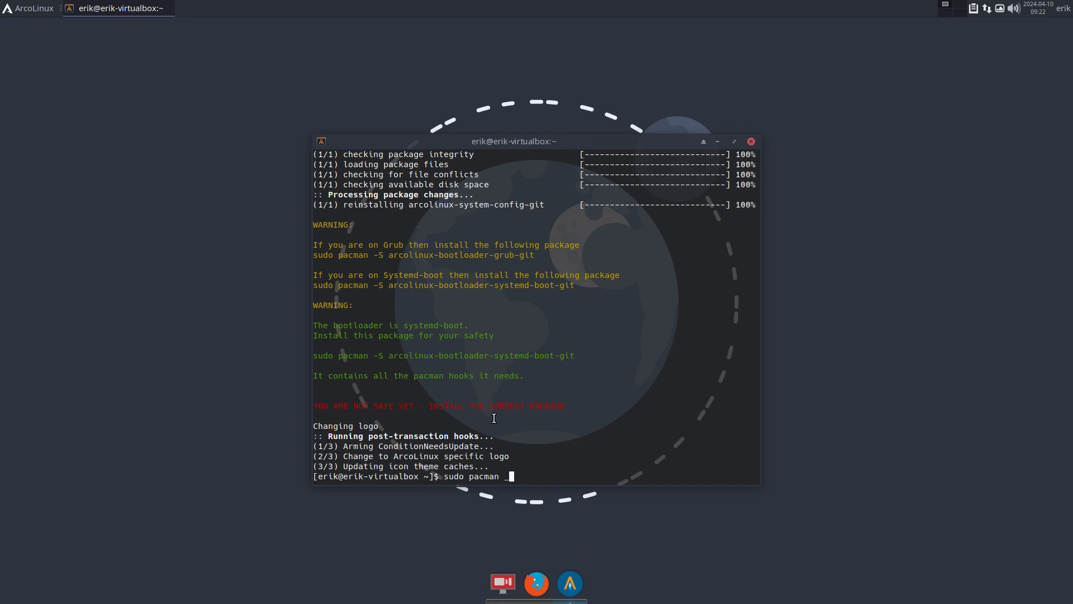
text(-S)
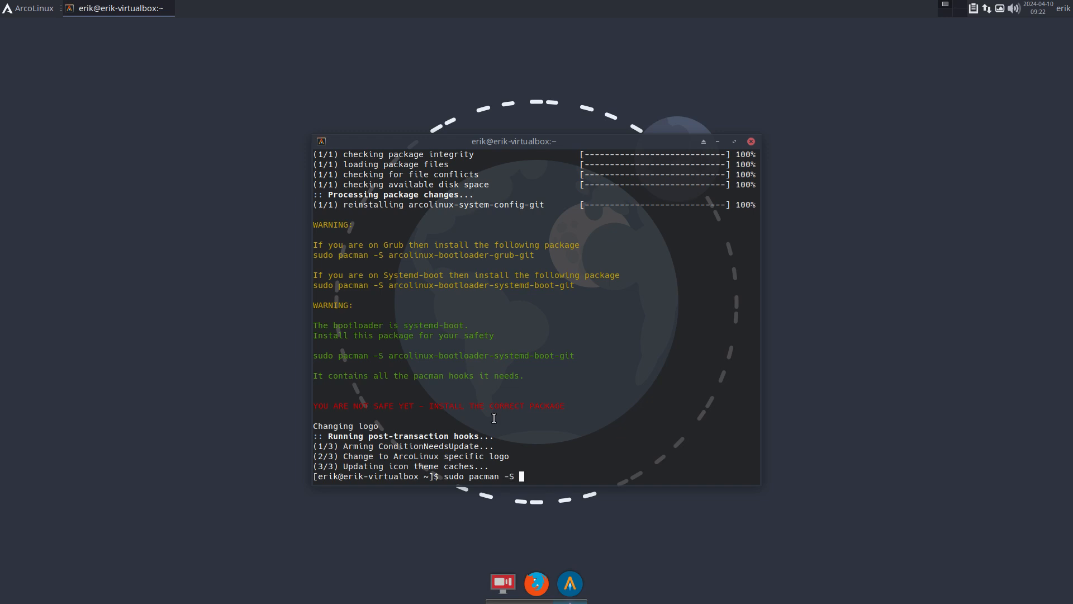
text(arcolinux)
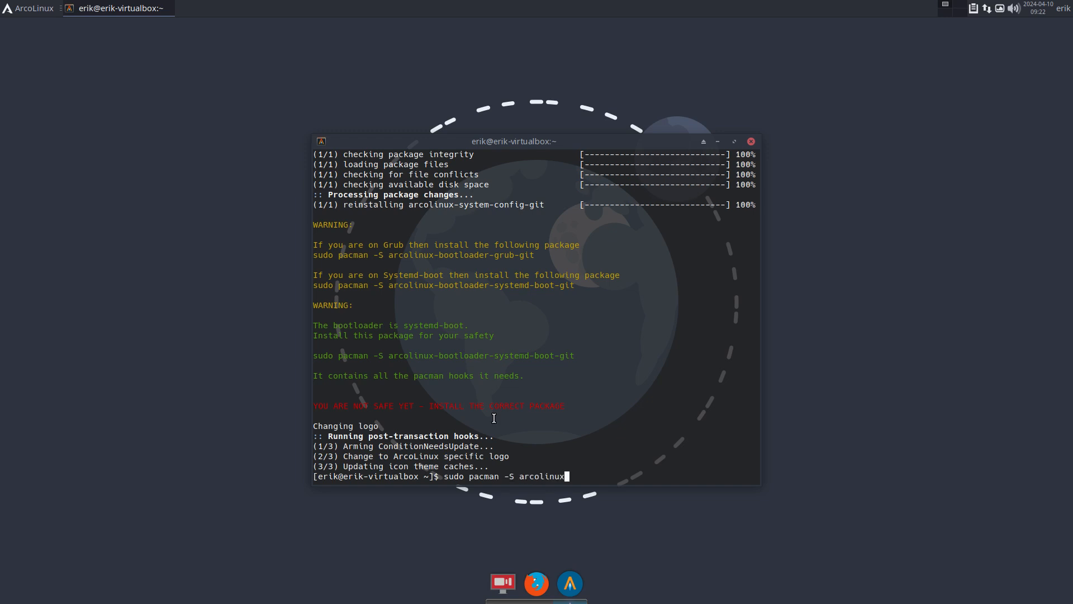
text(-bootloader-)
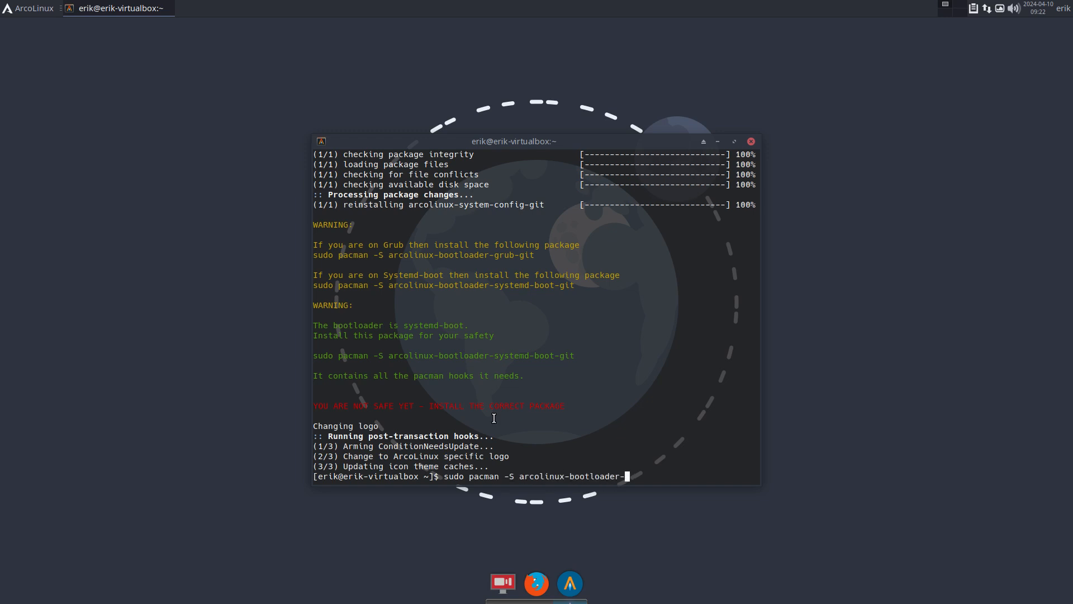
text(systemd-boot-git)
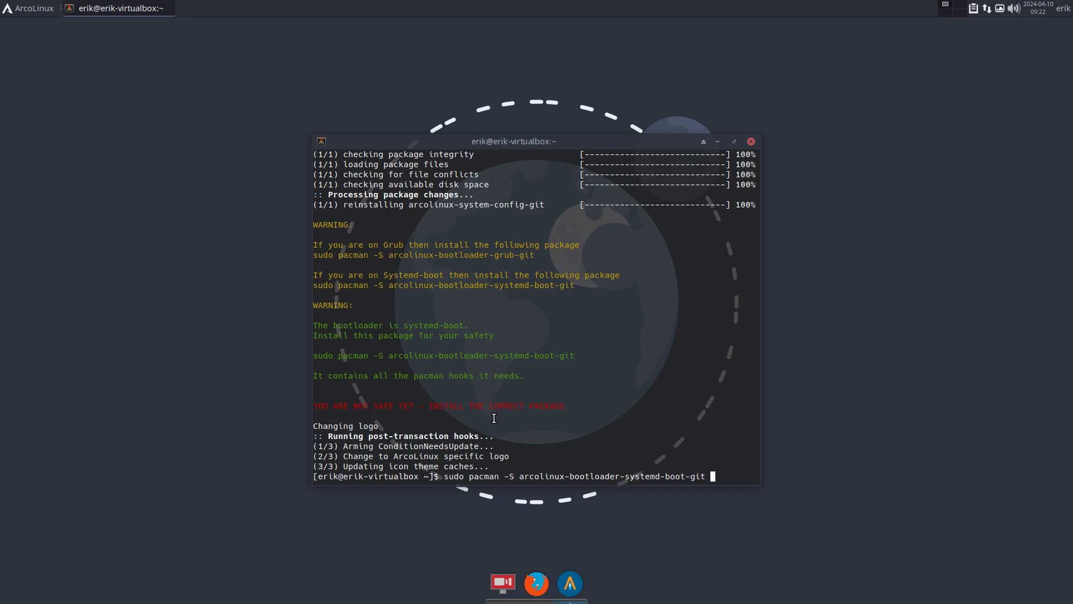
key(BackSpace)
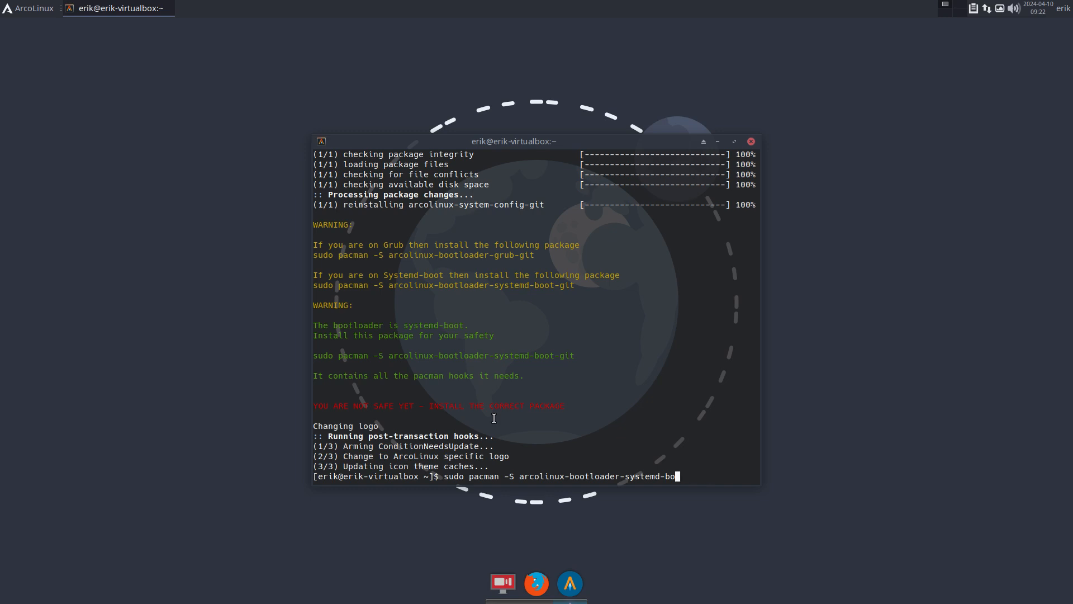
key(Tab)
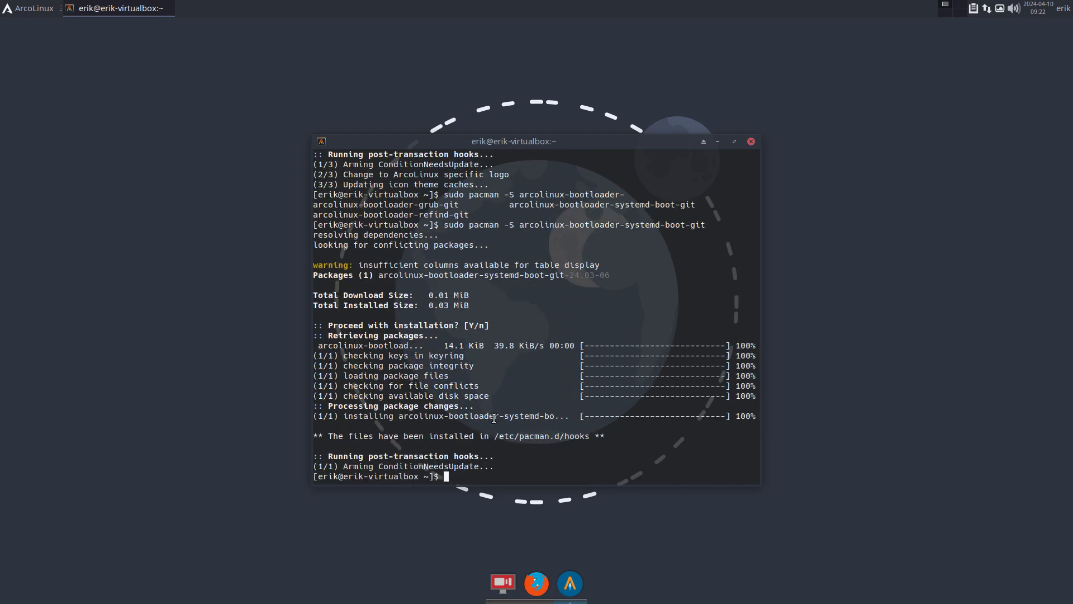
Step: Reinstall arcolinux-system-config-git, answer Y, and highlight the 'you are safe' message
text(sudo pacman -S arcolinux-system-config-git)
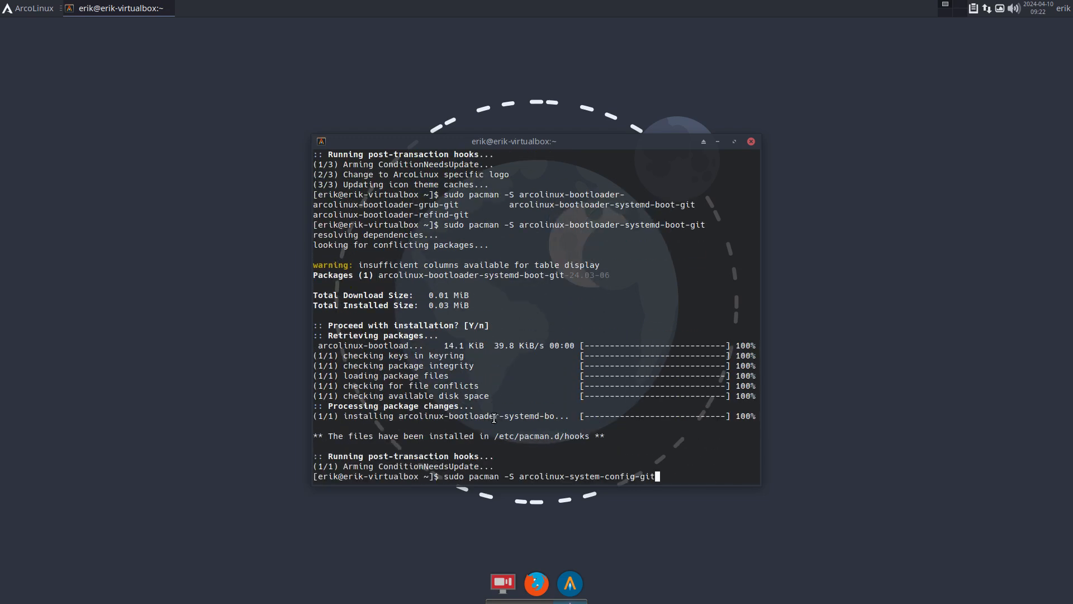
key(Return)
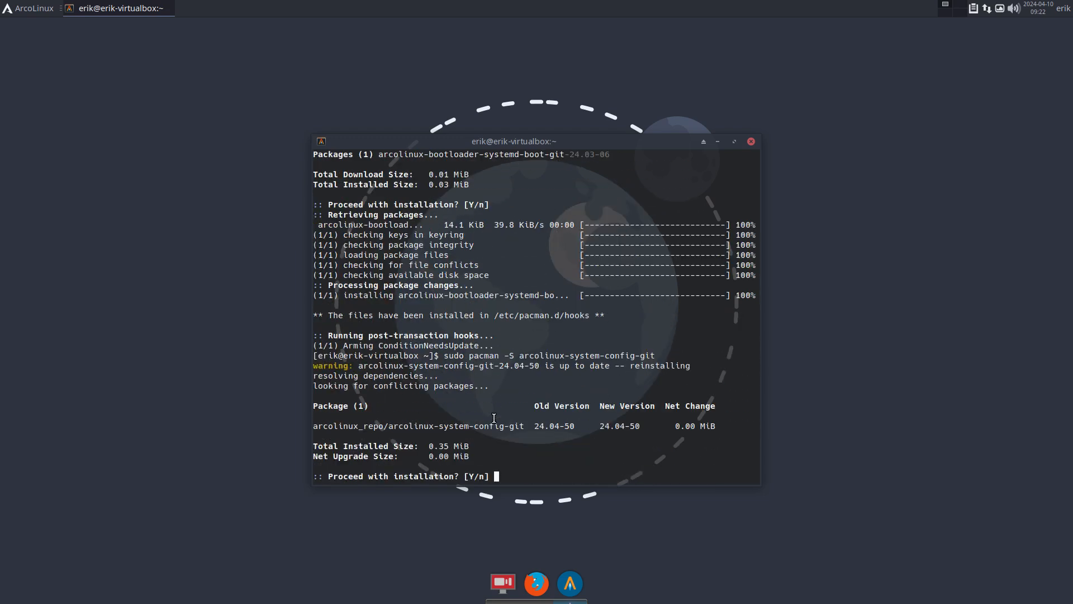
text(Y)
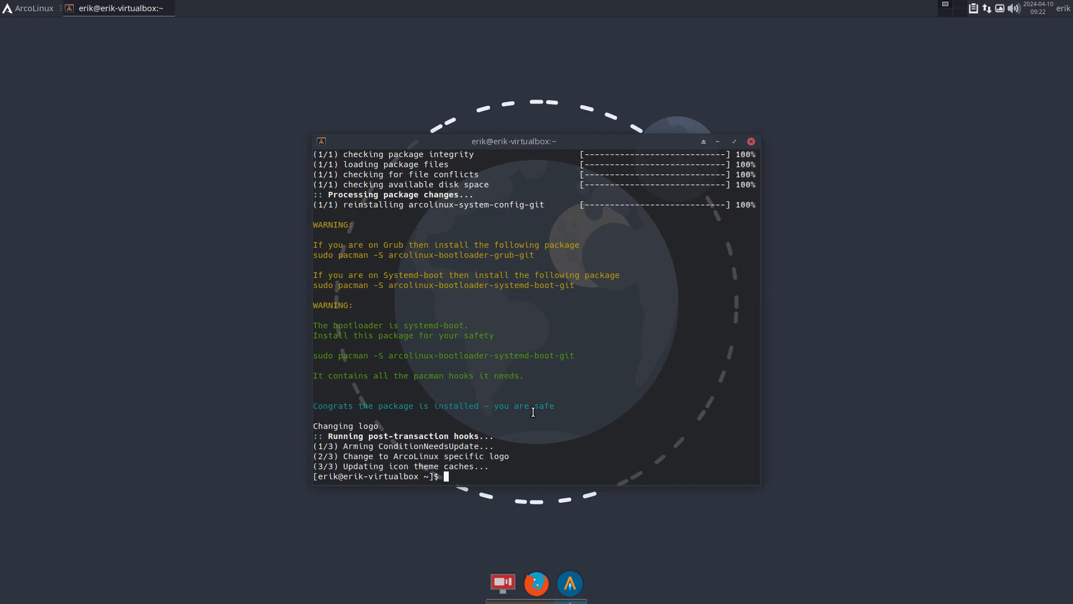
double_click(524, 405)
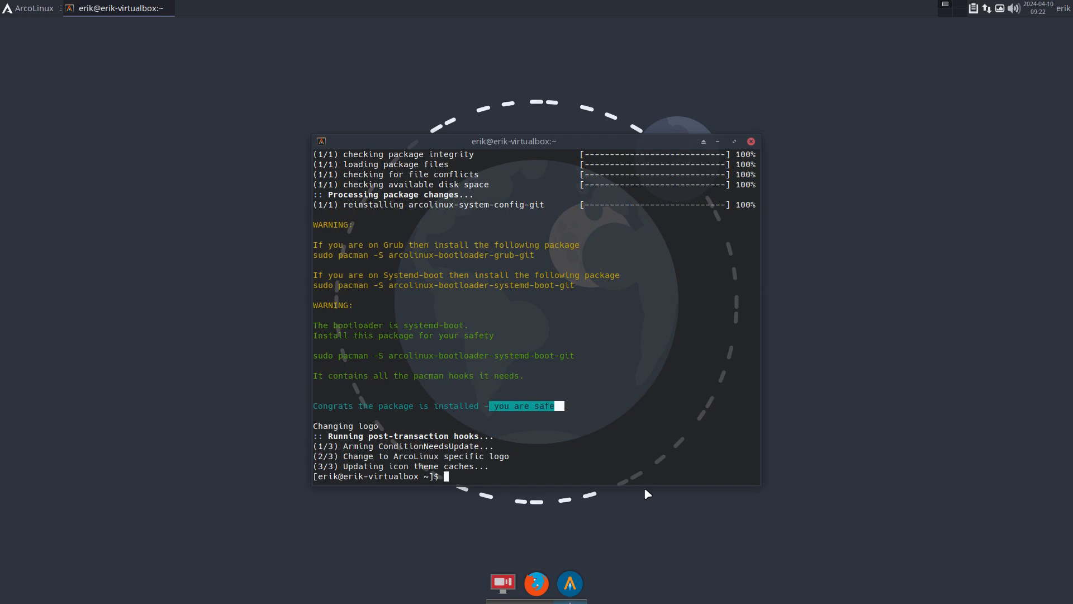